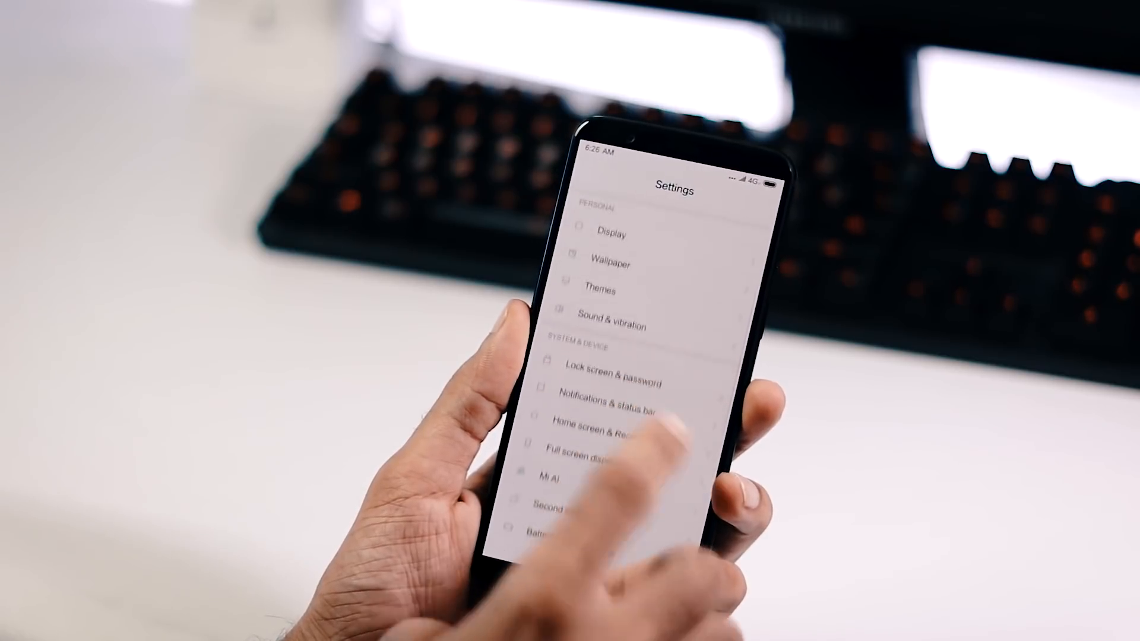
- Check the full screen display settings, return to Settings and bring up the browser in split screen
left_click(591, 459)
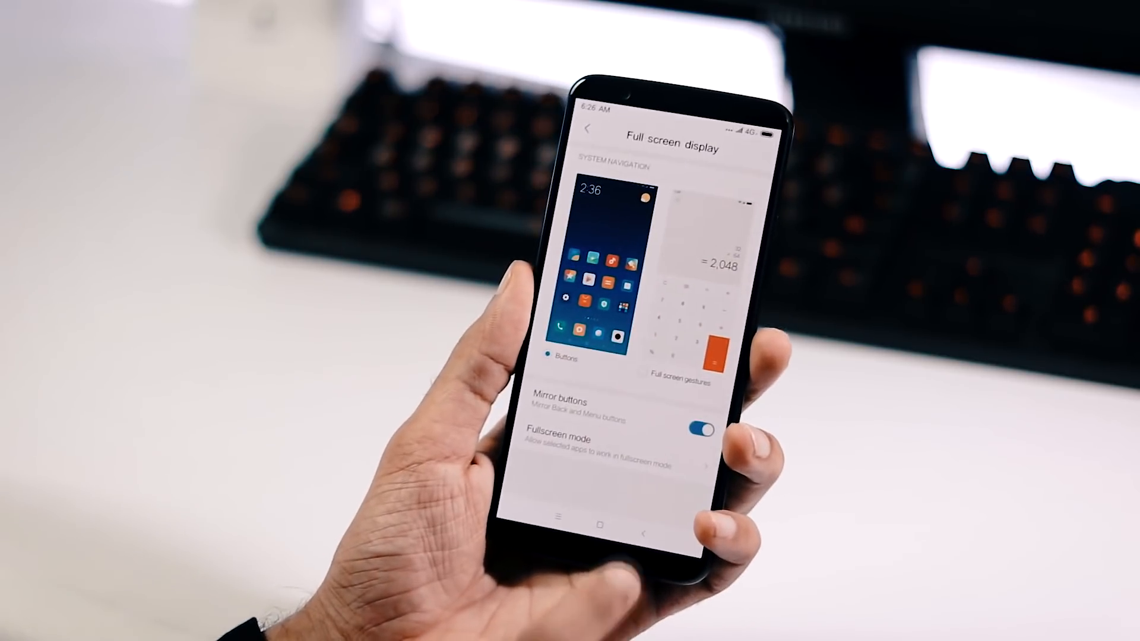
left_click(590, 128)
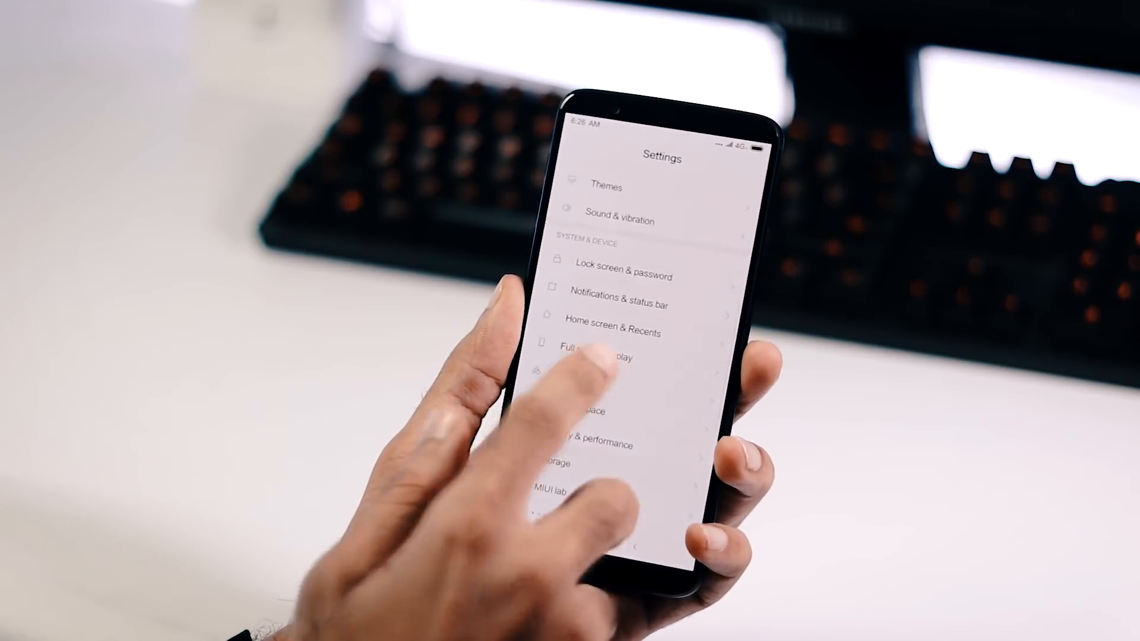
left_click(589, 355)
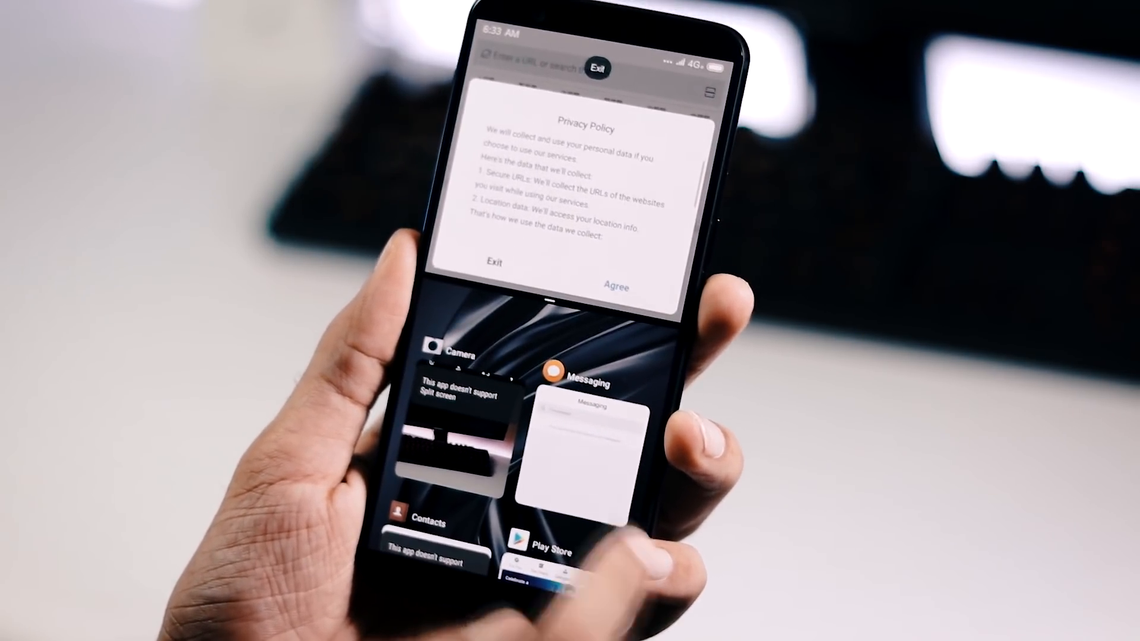
- Expand the browser to full screen and dismiss its privacy policy prompt
left_click(567, 375)
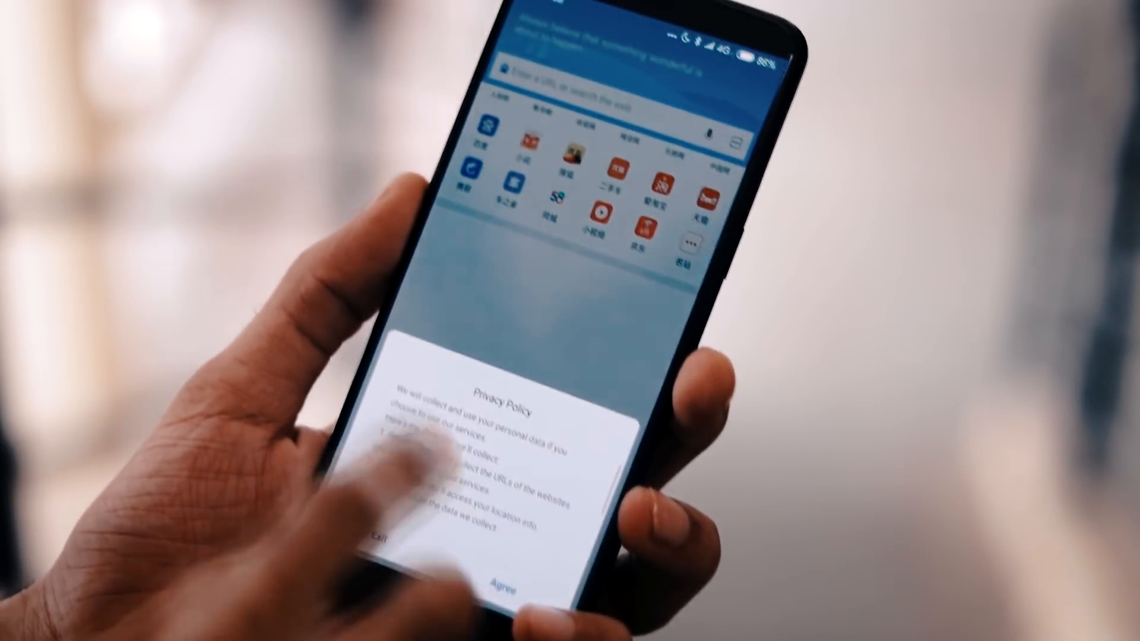
left_click(500, 583)
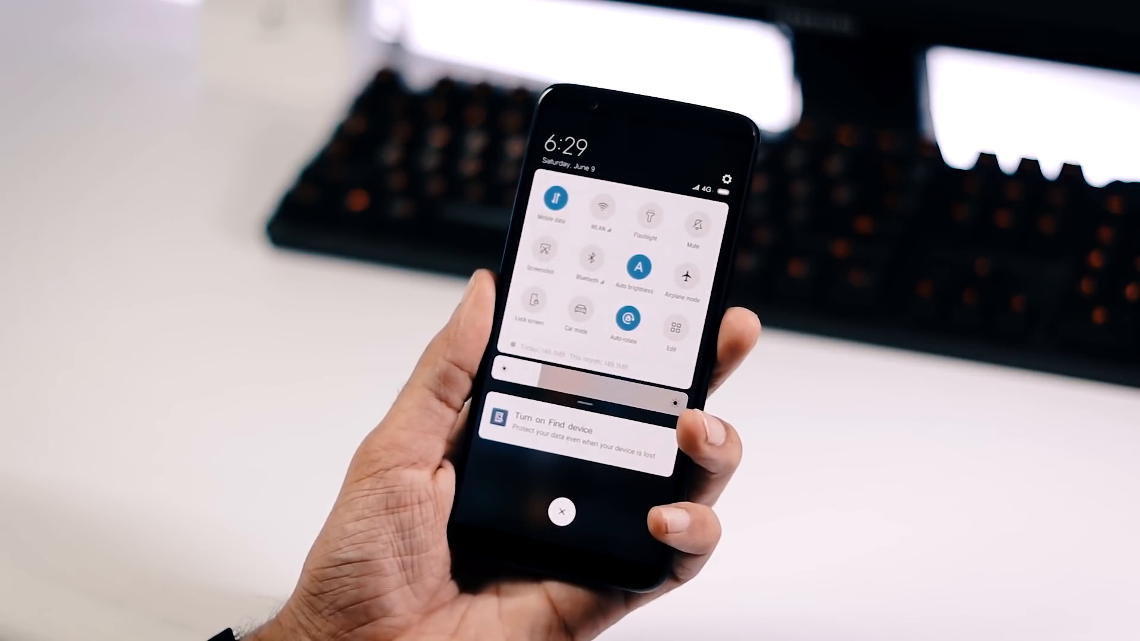
- Open the quick settings tile editor from the notification shade's Edit button
left_click(674, 328)
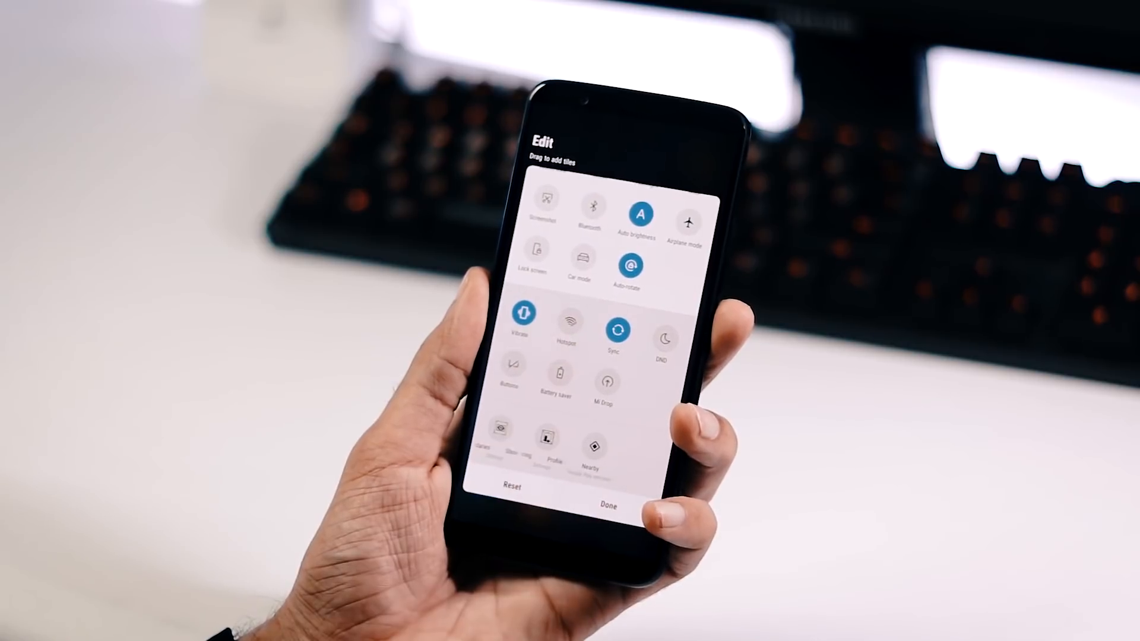
left_click(610, 506)
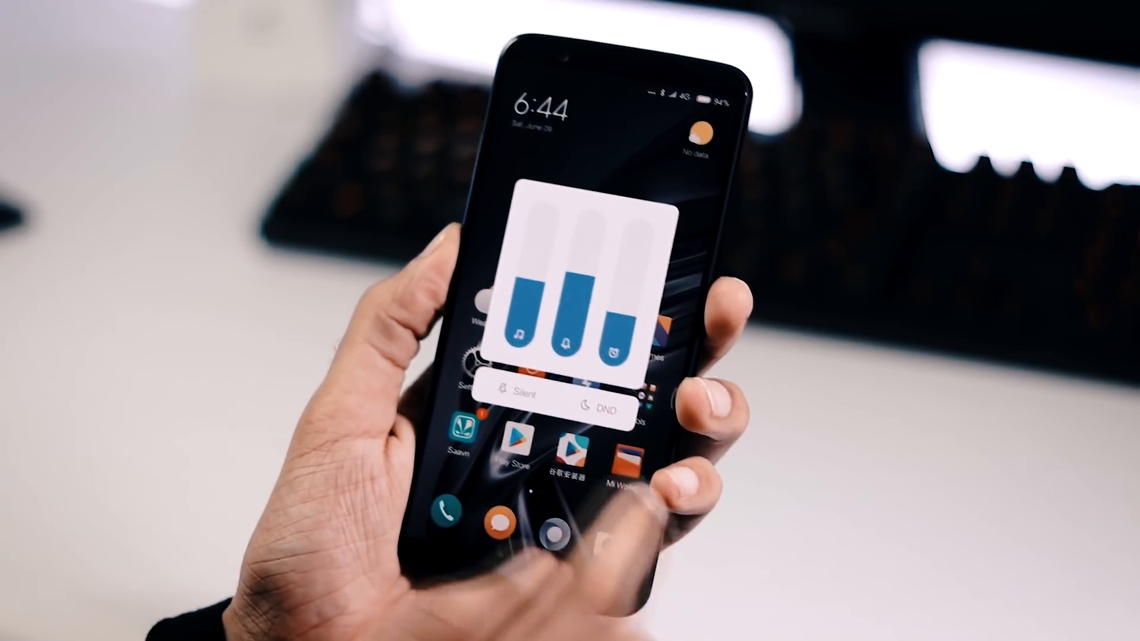
- Switch the phone to Silent, then to Do Not Disturb from the expanded volume panel
left_click(518, 398)
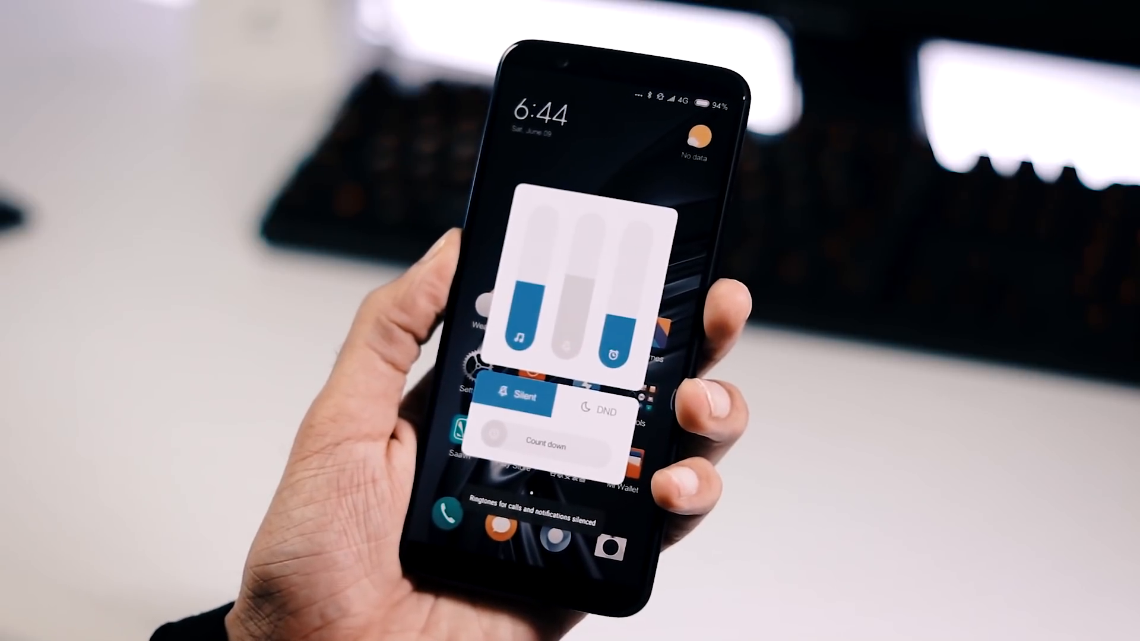
left_click(591, 416)
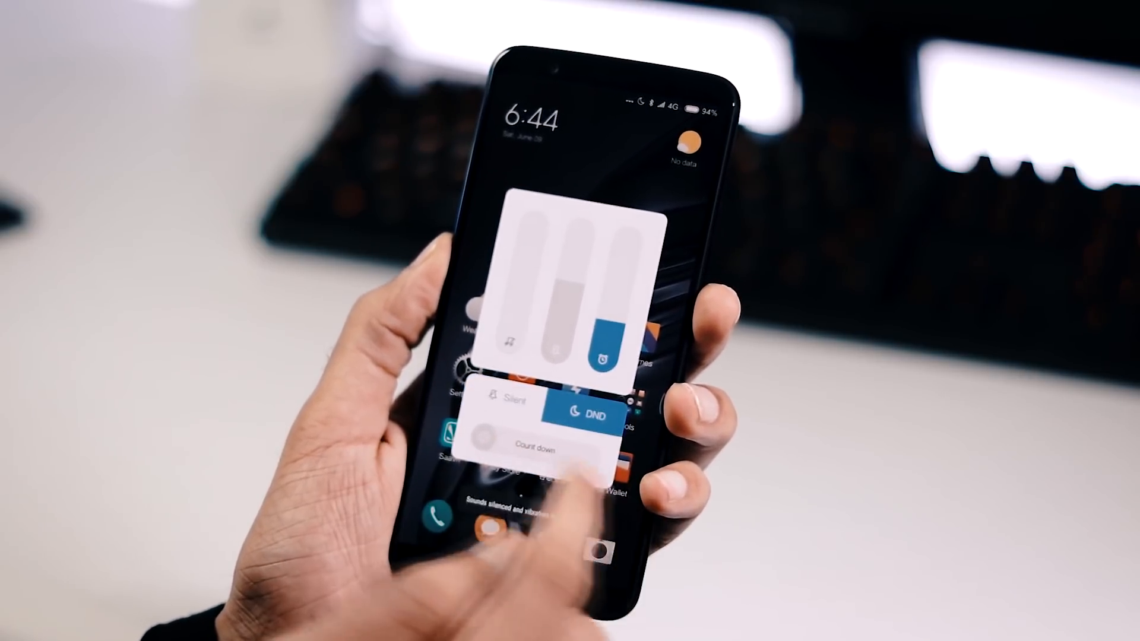
left_click(528, 449)
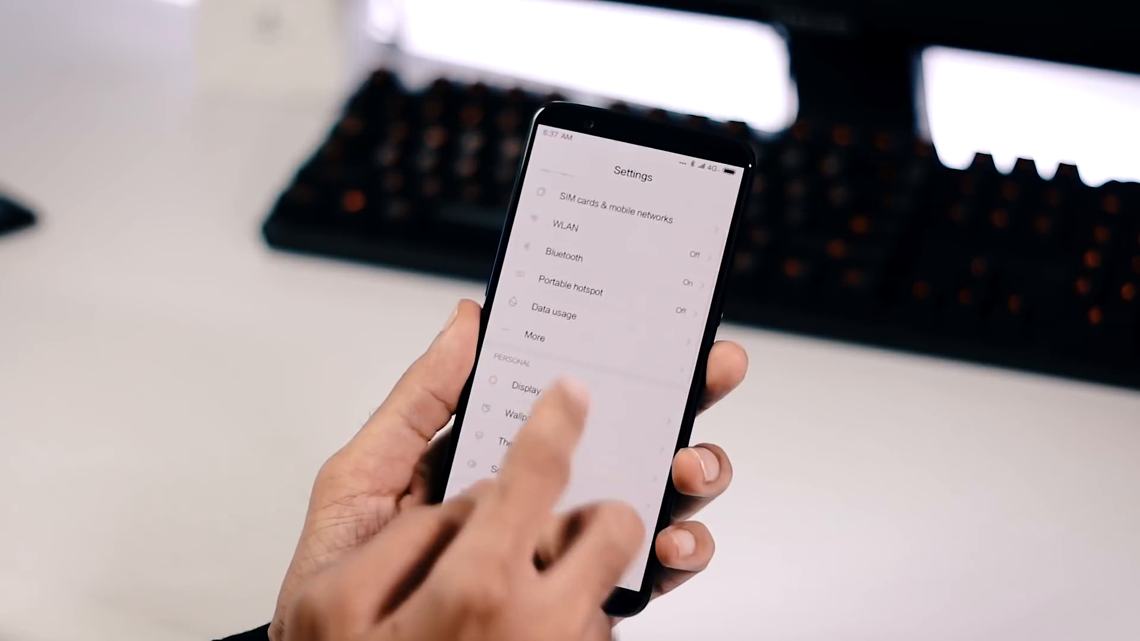
left_click(526, 389)
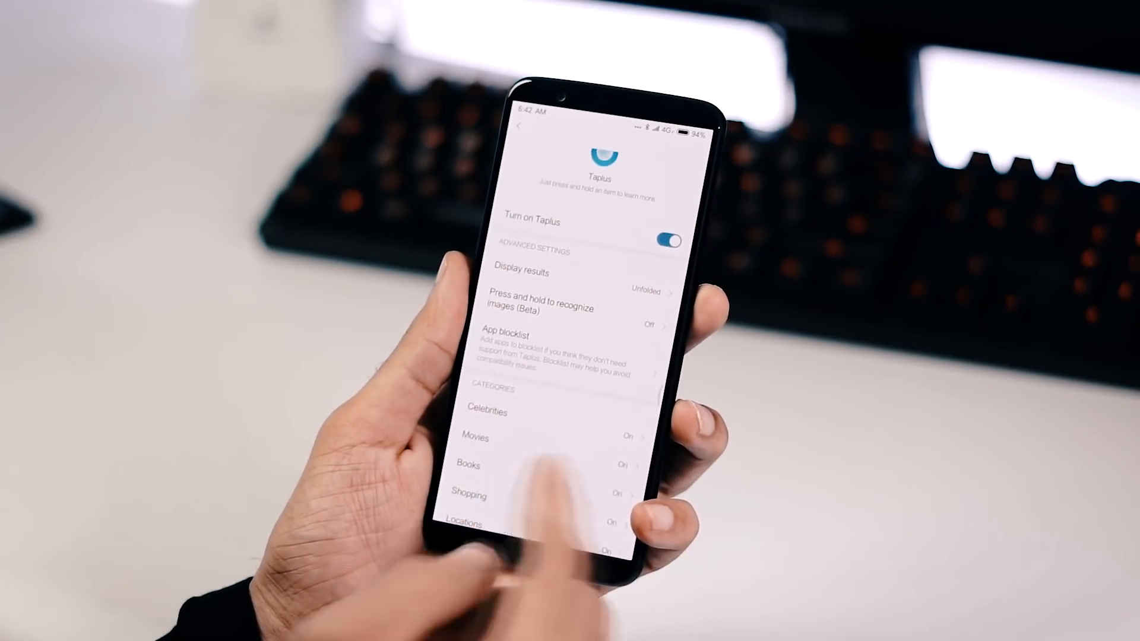
left_click(552, 307)
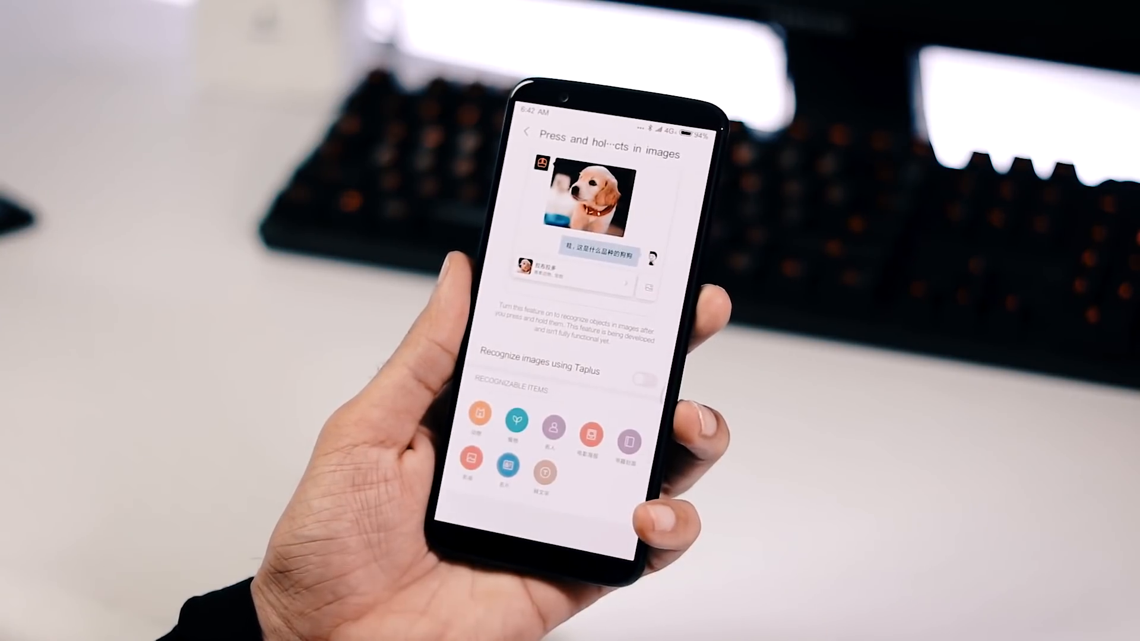
left_click(645, 379)
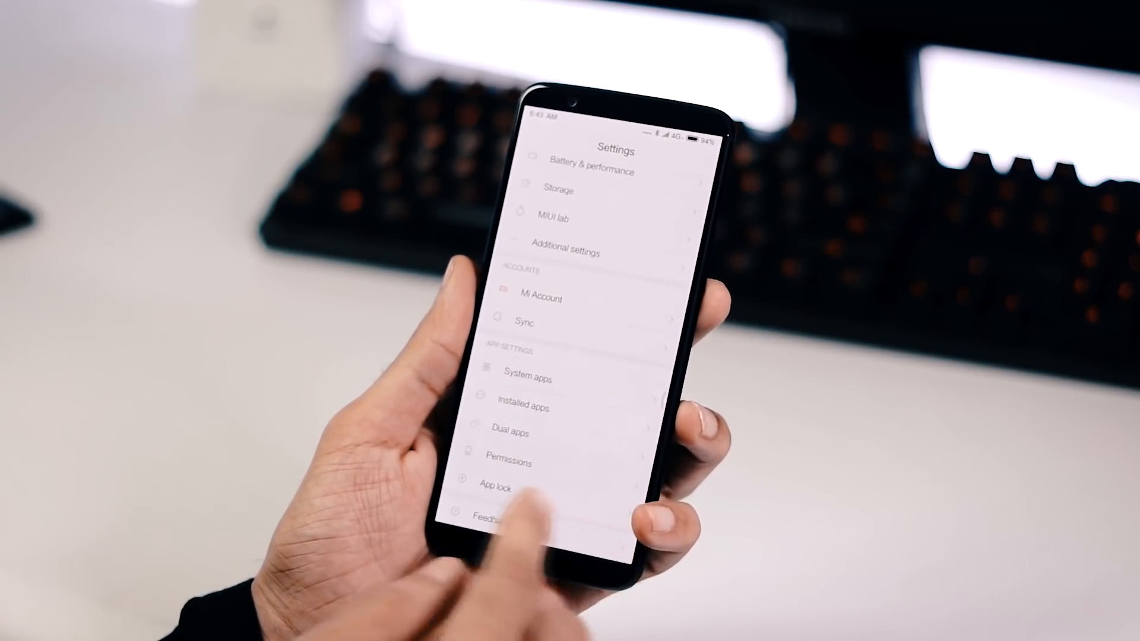
left_click(510, 431)
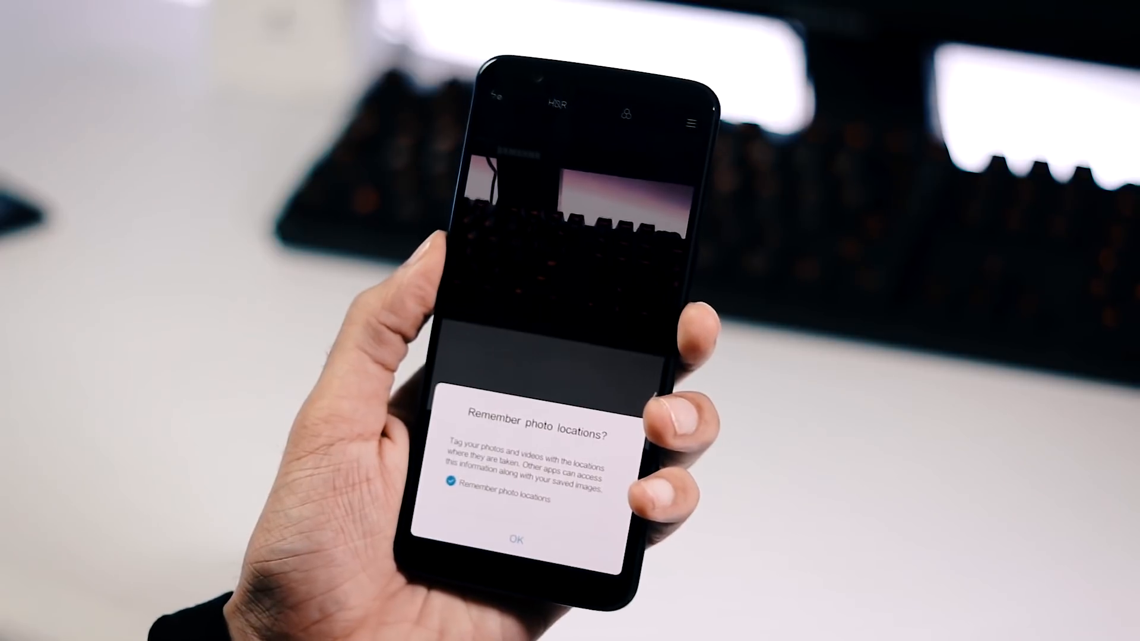
- Accept 'Remember photo locations?' with OK in the Camera app
left_click(516, 539)
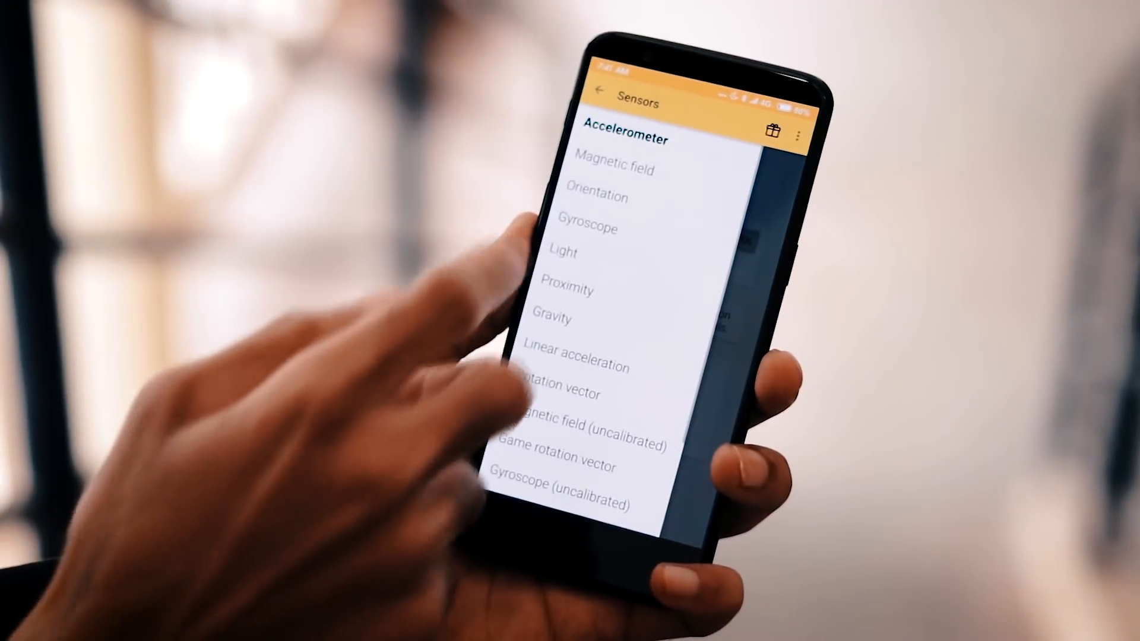
- Select the Accelerometer sensor from the list to view its readings
left_click(599, 196)
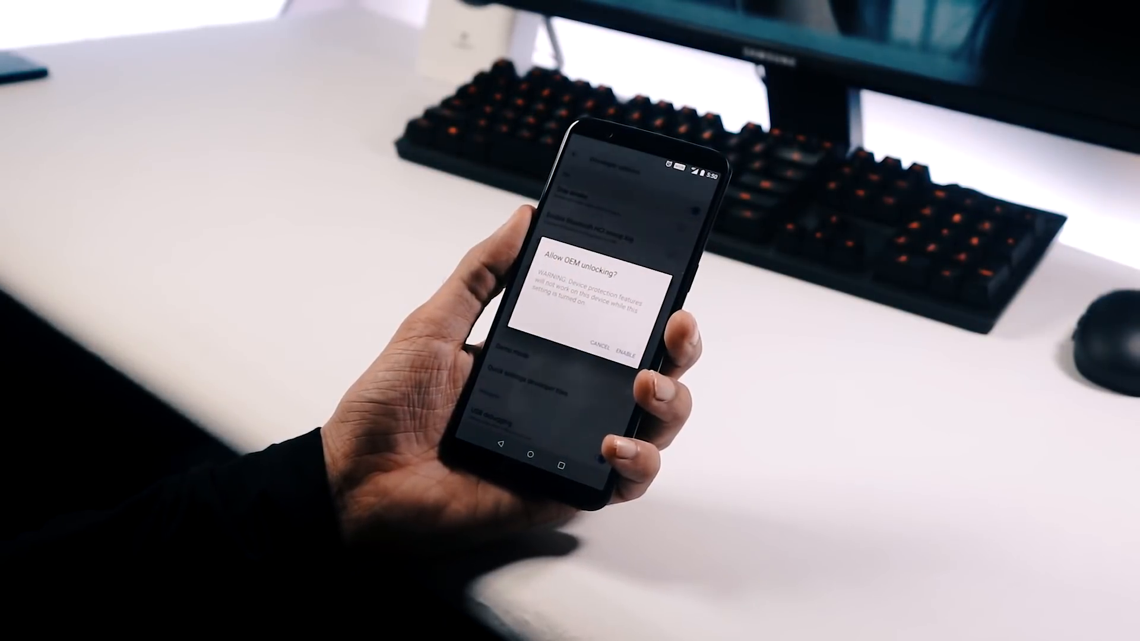
- Confirm Enable on the Allow OEM unlocking prompt in Developer options
left_click(625, 344)
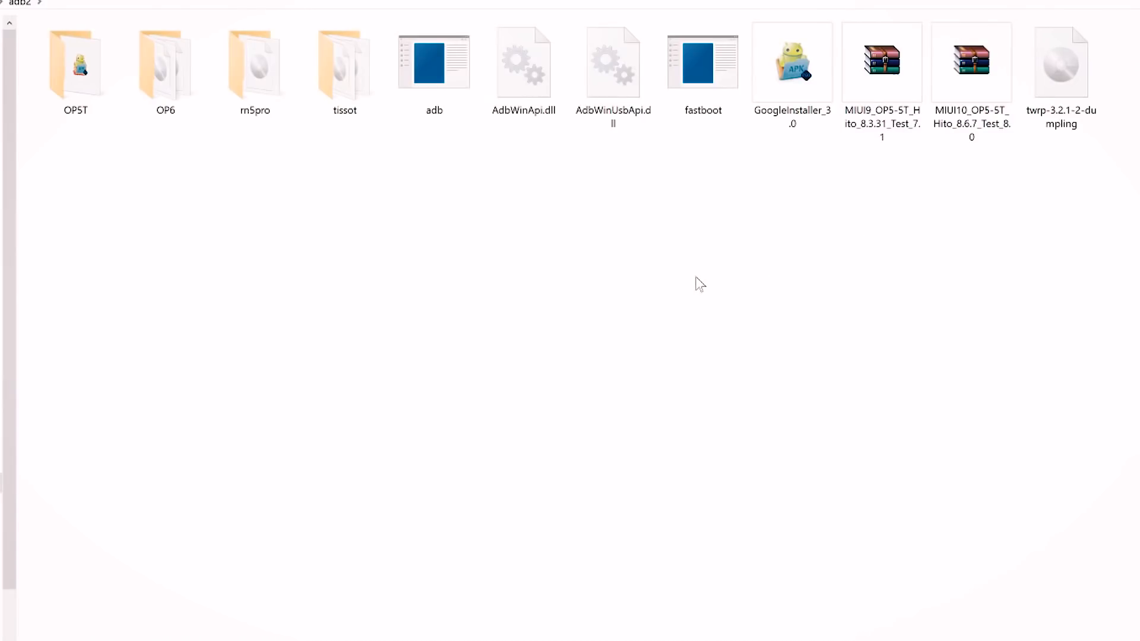
- Open a PowerShell window in the adb2 folder from its context menu
right_click(698, 283)
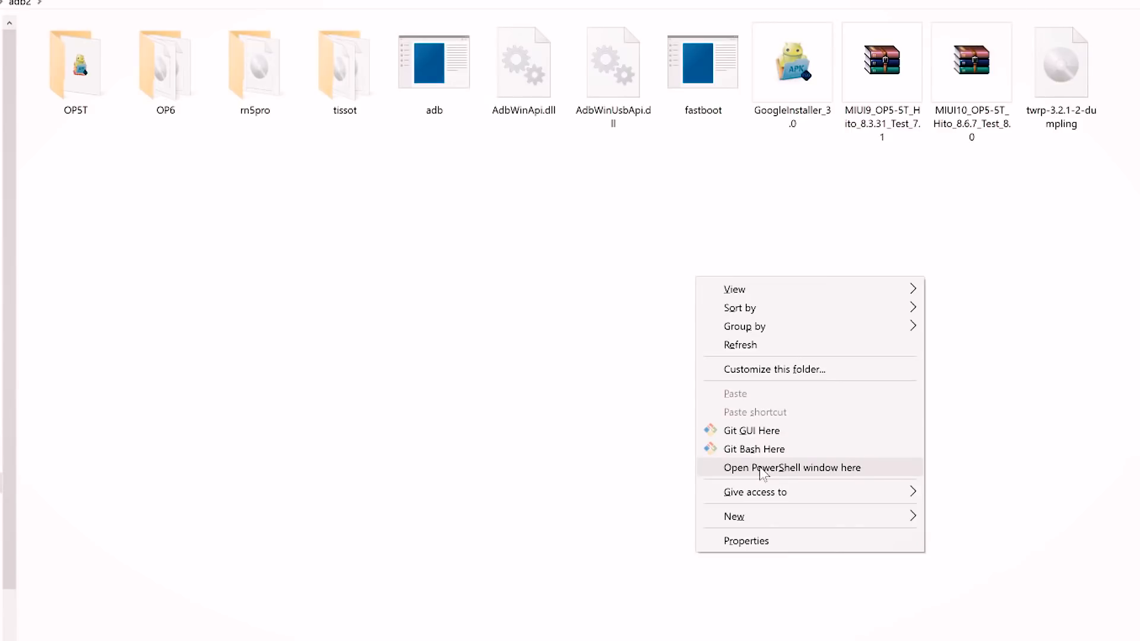
left_click(792, 468)
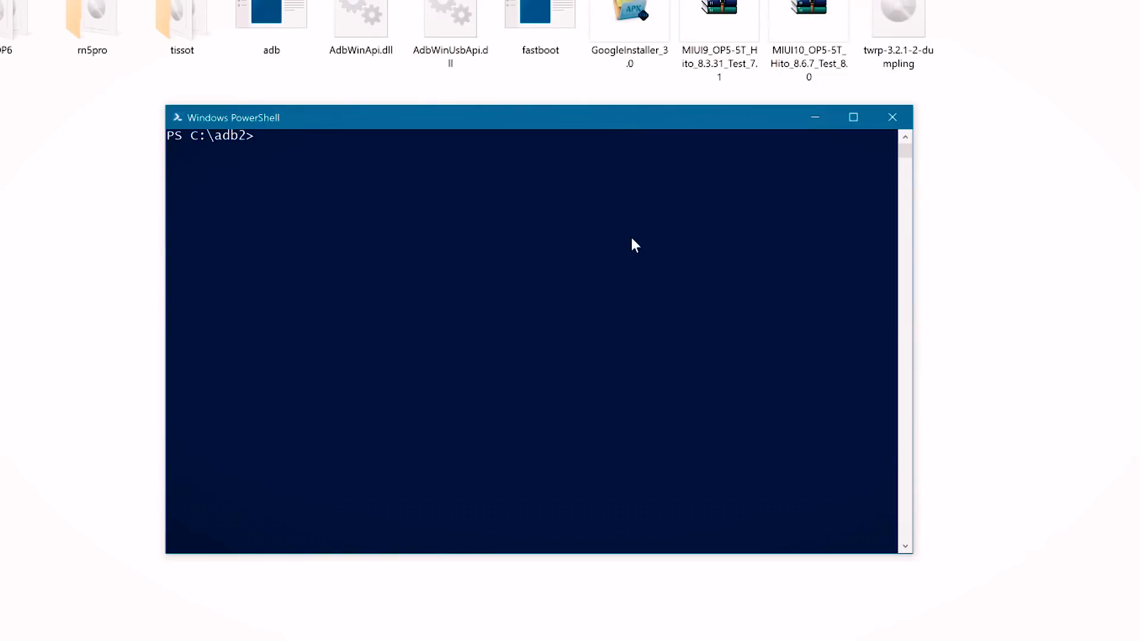
- Run fastboot oem unlock, then fastboot flash recovery twrp-3.2.1-2-dumpling.img
type("fastboot oem unlock")
type("adb devices")
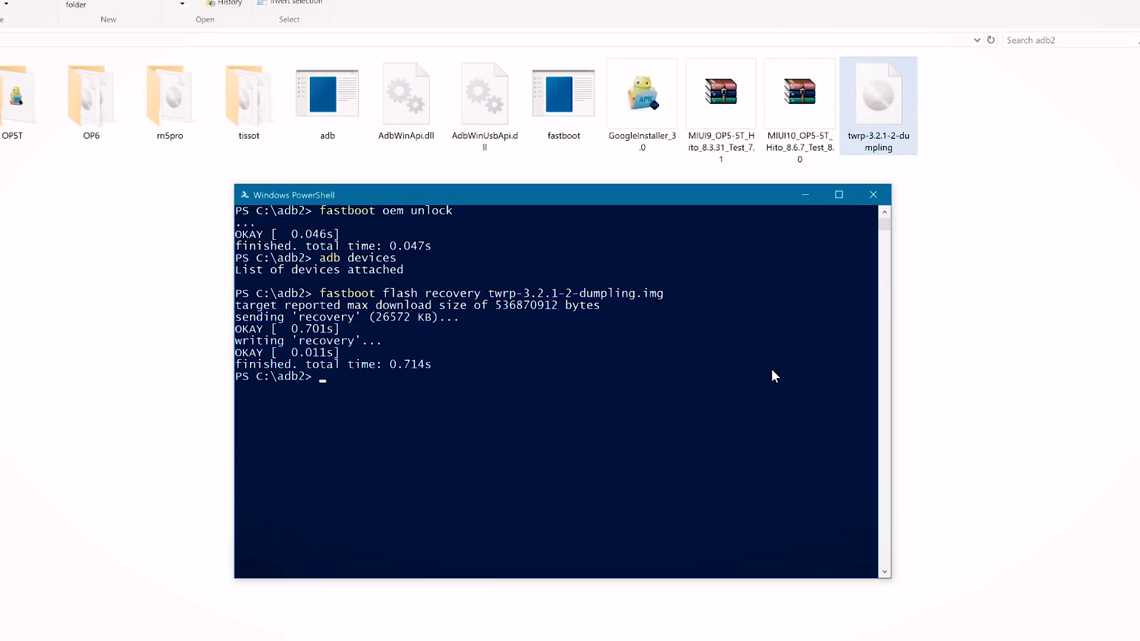
type("fastboot")
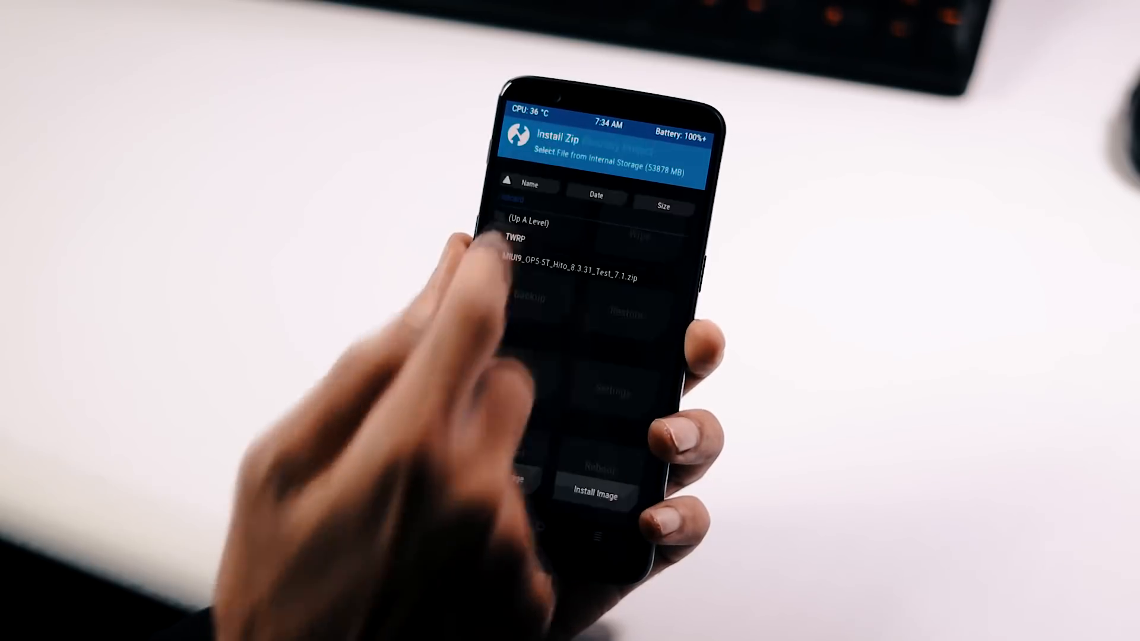
- Select MIUI9_OP5-5T_Hito_8.3.31_Test_7.1.zip and swipe to confirm the flash
left_click(571, 276)
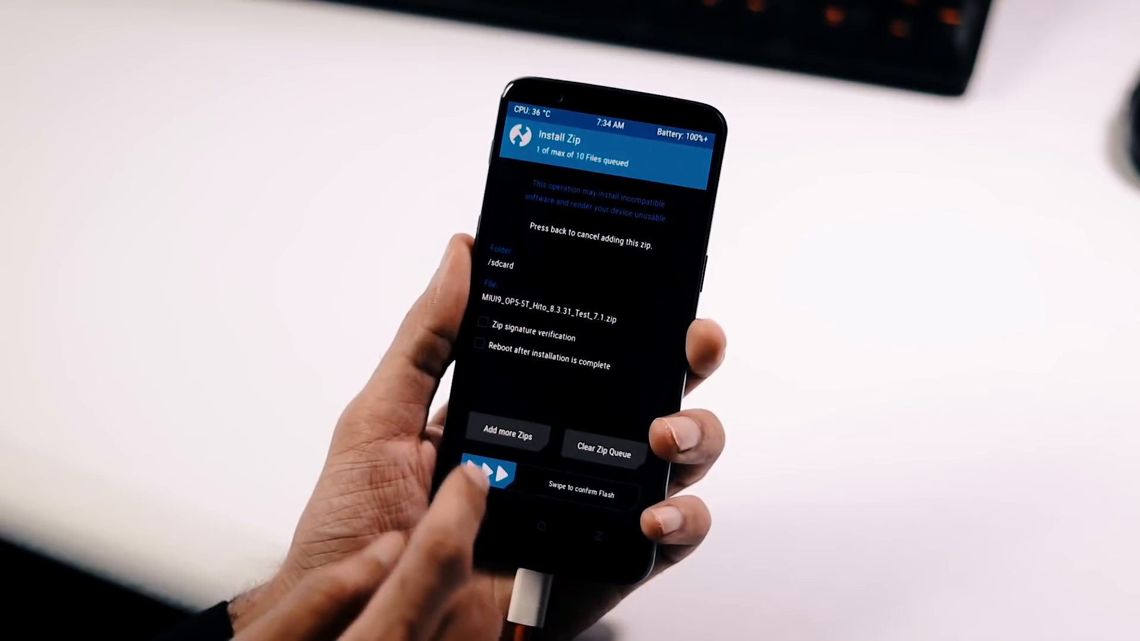
left_click_drag(491, 480, 640, 490)
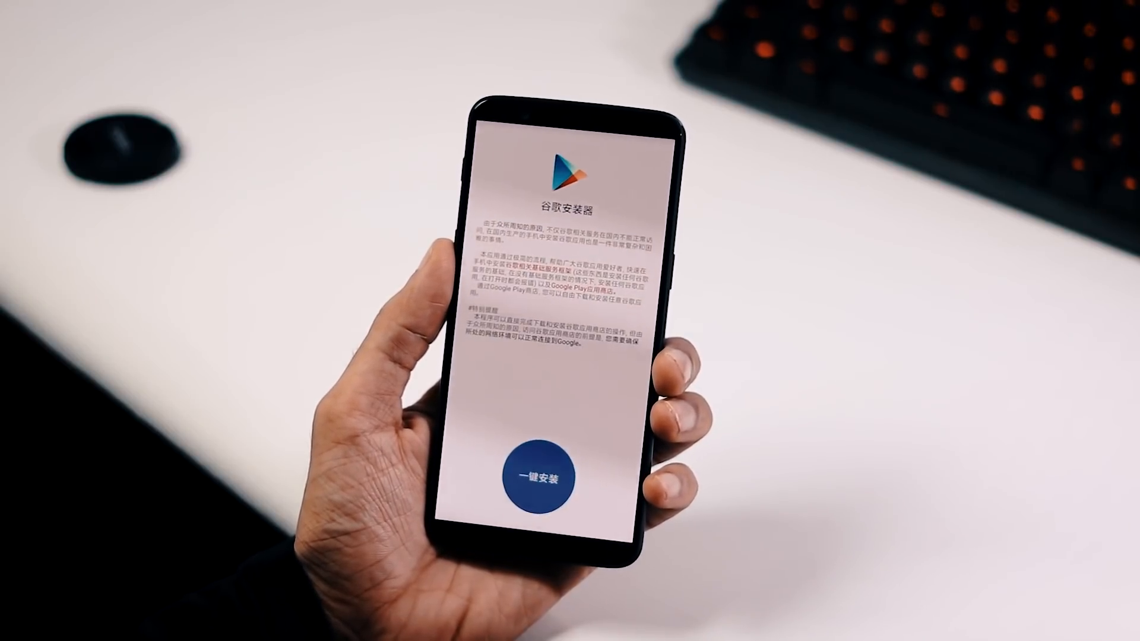
- Run the one-click Google services install, then go to Google Play
left_click(540, 477)
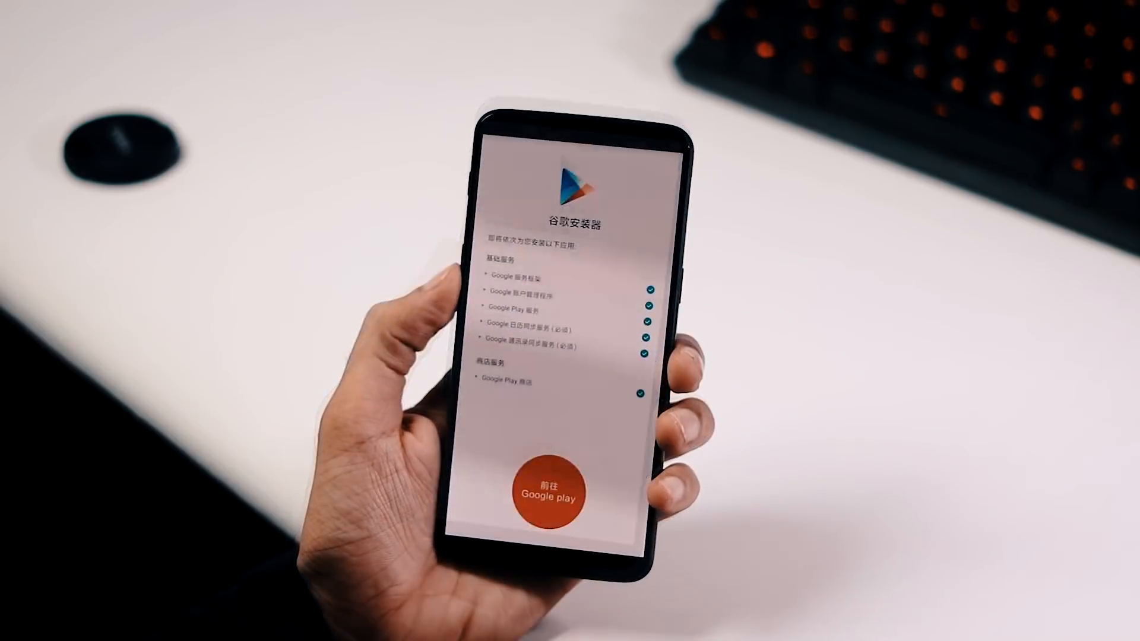
left_click(552, 494)
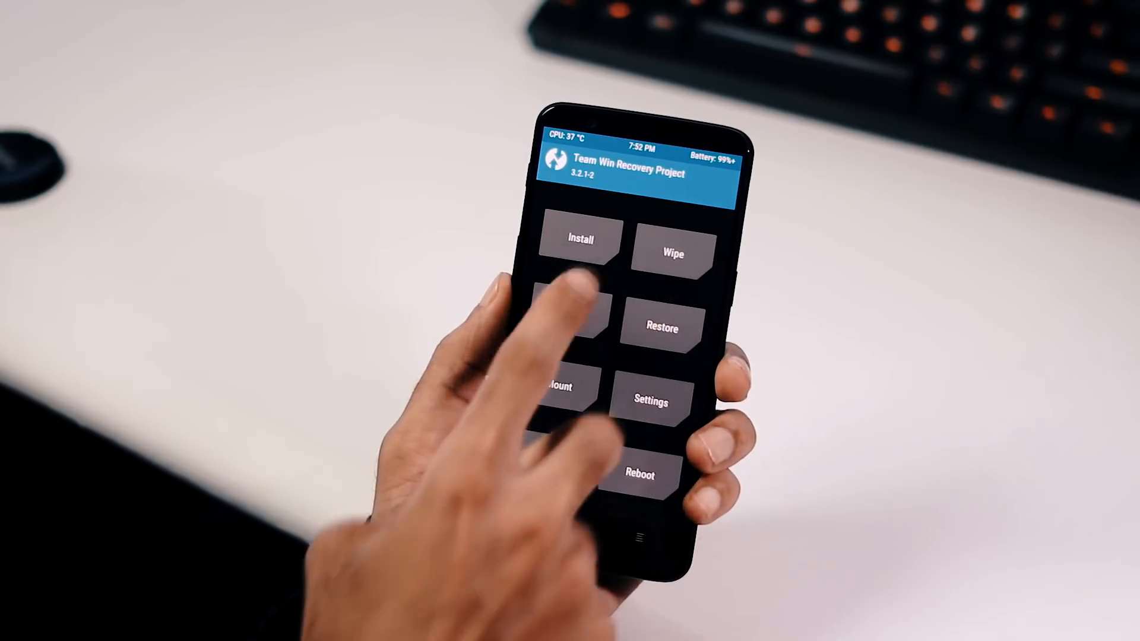
- Install MIUI10_OP5-5T_Hito_8.6.7_Test_8.0.zip and swipe to confirm the flash
left_click(579, 240)
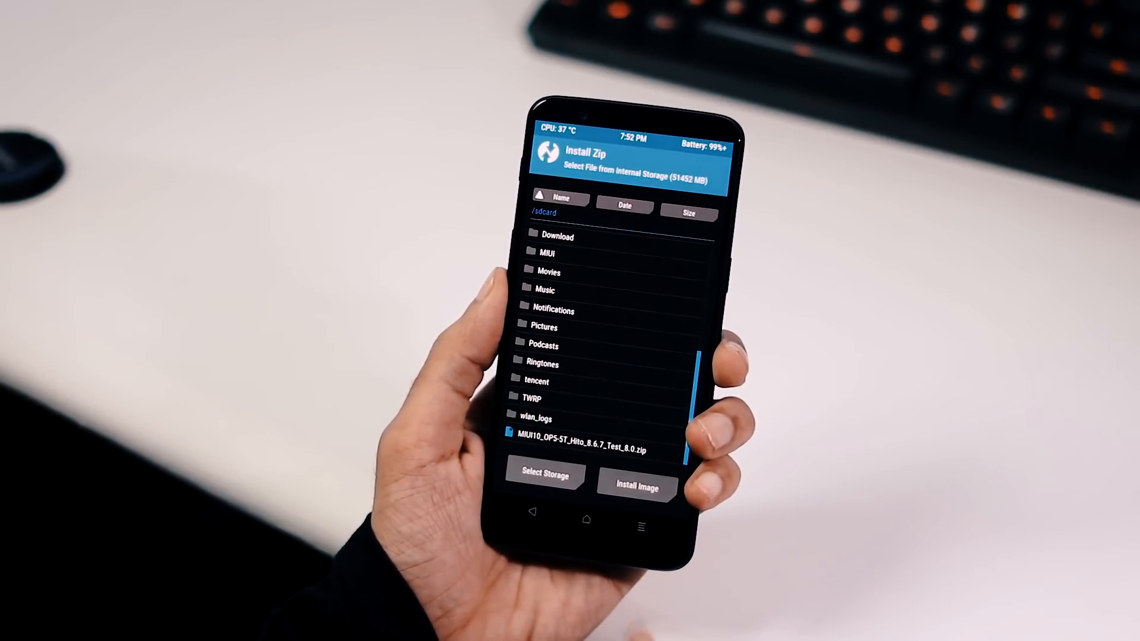
left_click(578, 449)
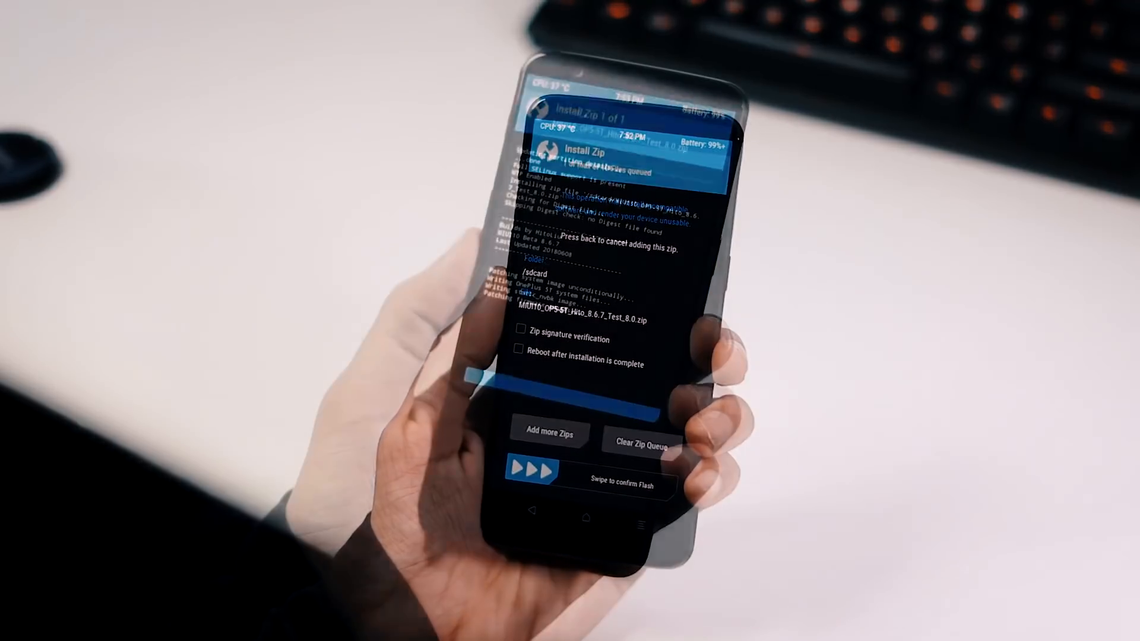
left_click_drag(531, 472, 633, 472)
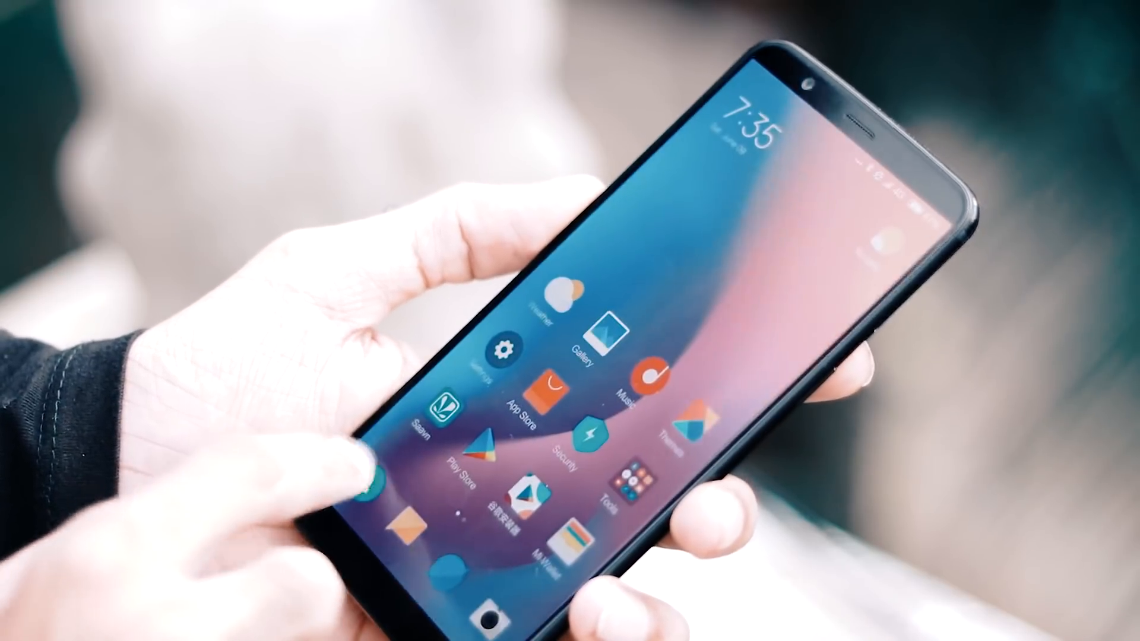
- Move to the second home screen page with AnTuTu, Geekbench, GPS Status and MX Player
scroll("left", 3)
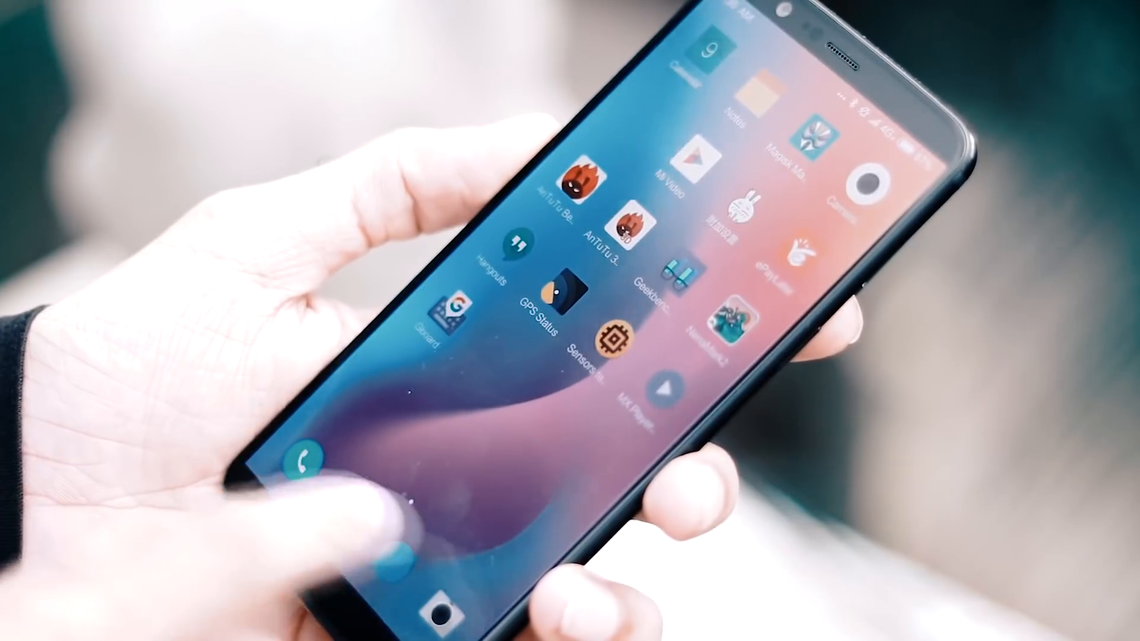